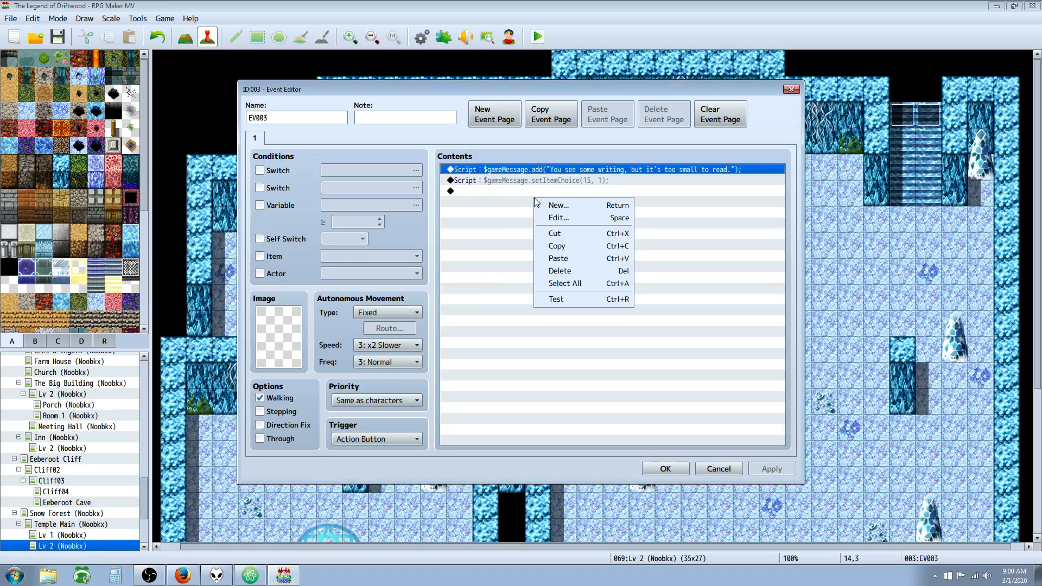
# - Start a Select Item command on EV003's empty line and expand the Item Type list
pyautogui.click(557, 204)
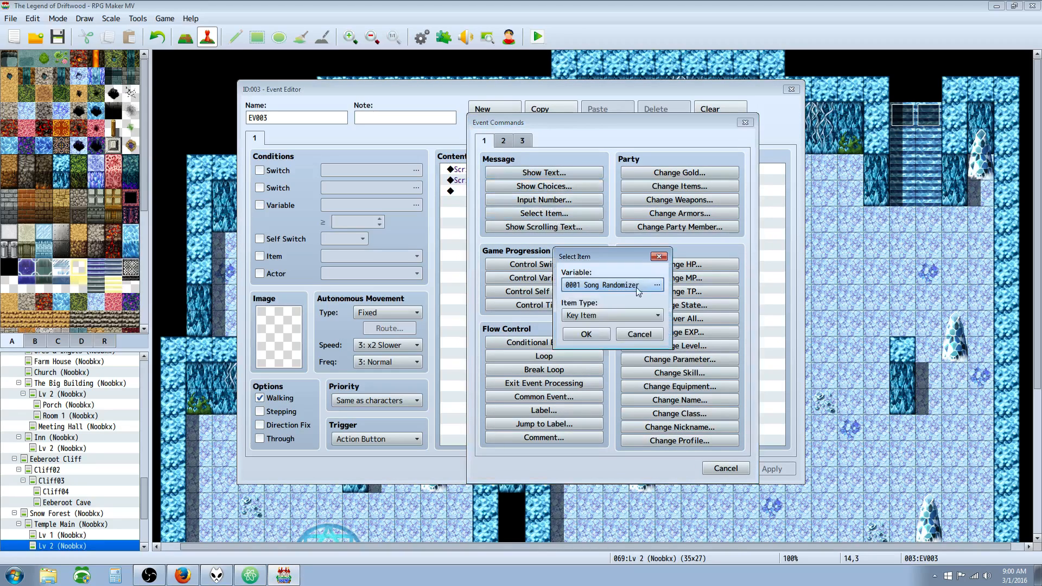
pyautogui.moveTo(617, 184)
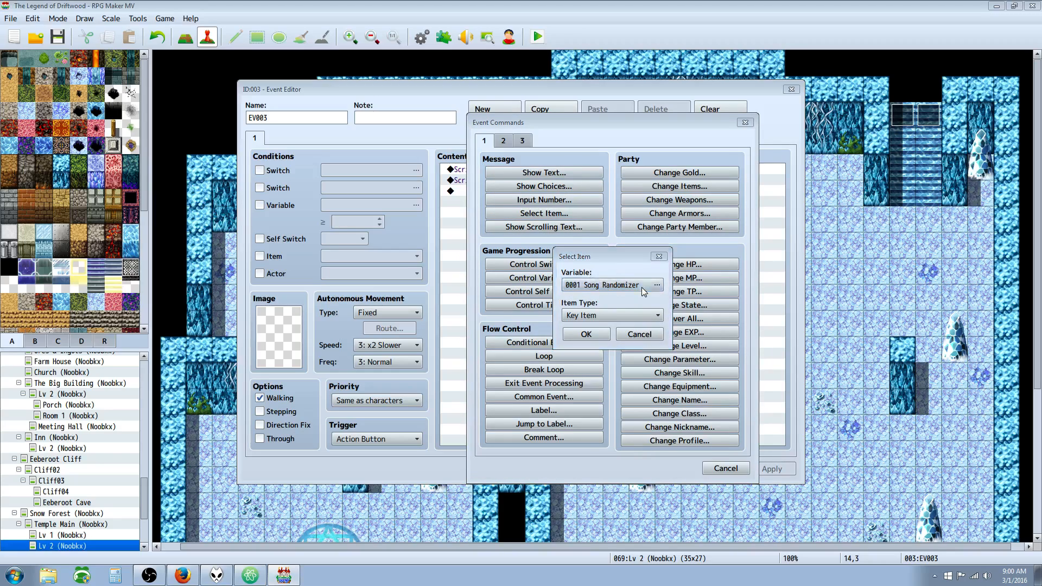
pyautogui.click(604, 284)
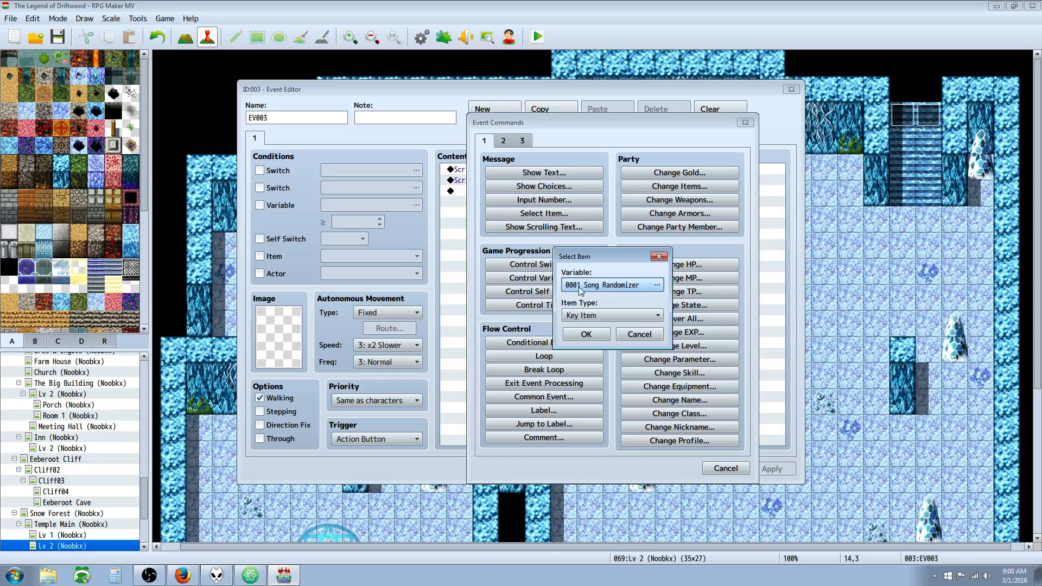
pyautogui.moveTo(432, 348)
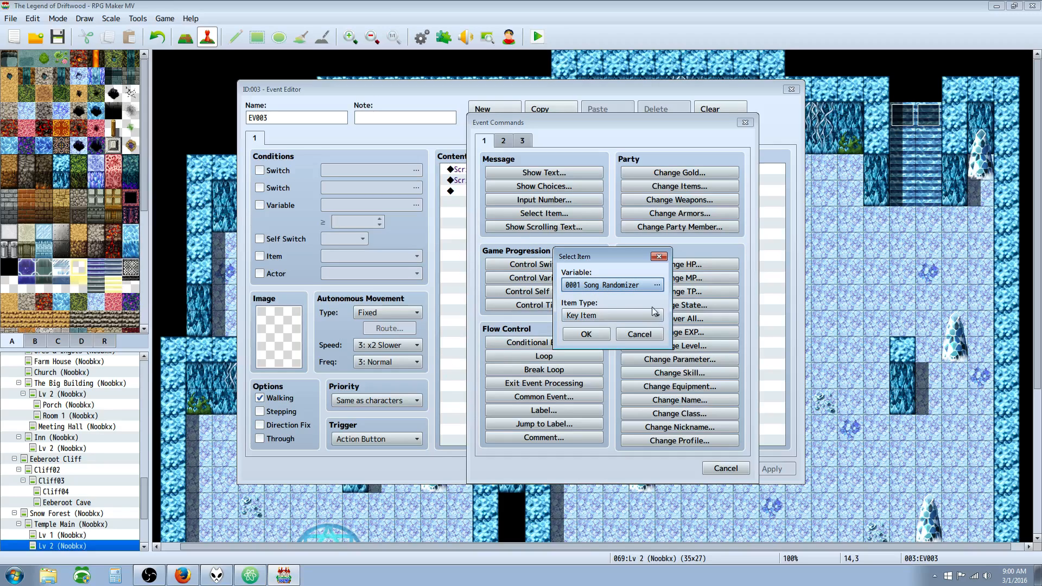
pyautogui.moveTo(626, 270)
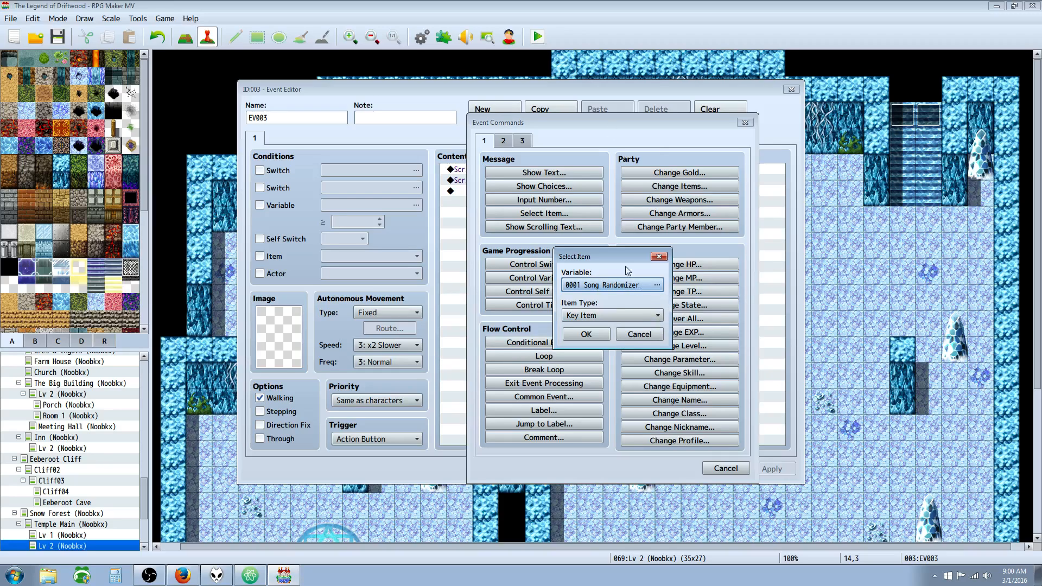
pyautogui.click(608, 315)
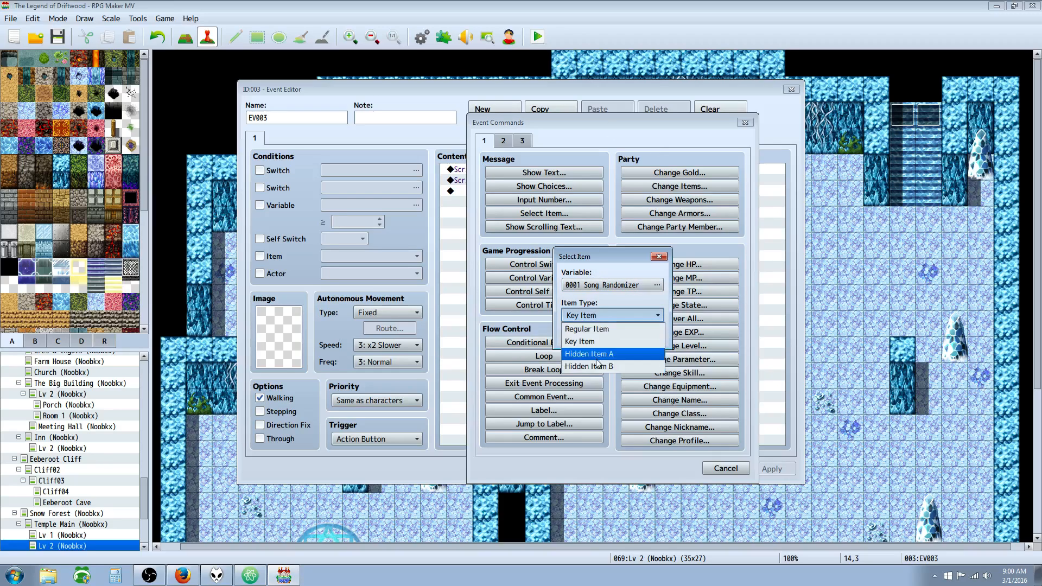
pyautogui.moveTo(596, 329)
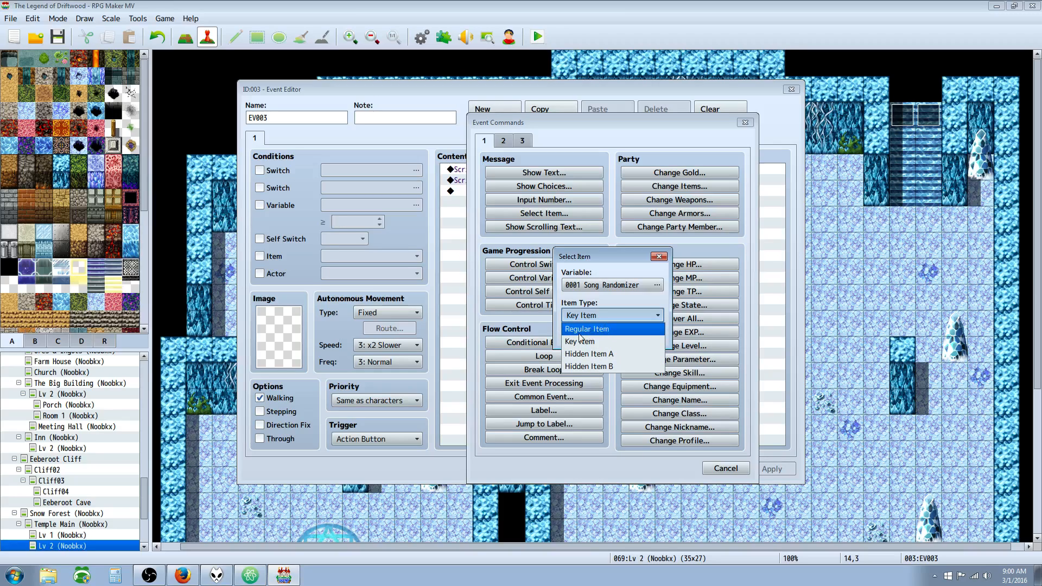
pyautogui.moveTo(589, 353)
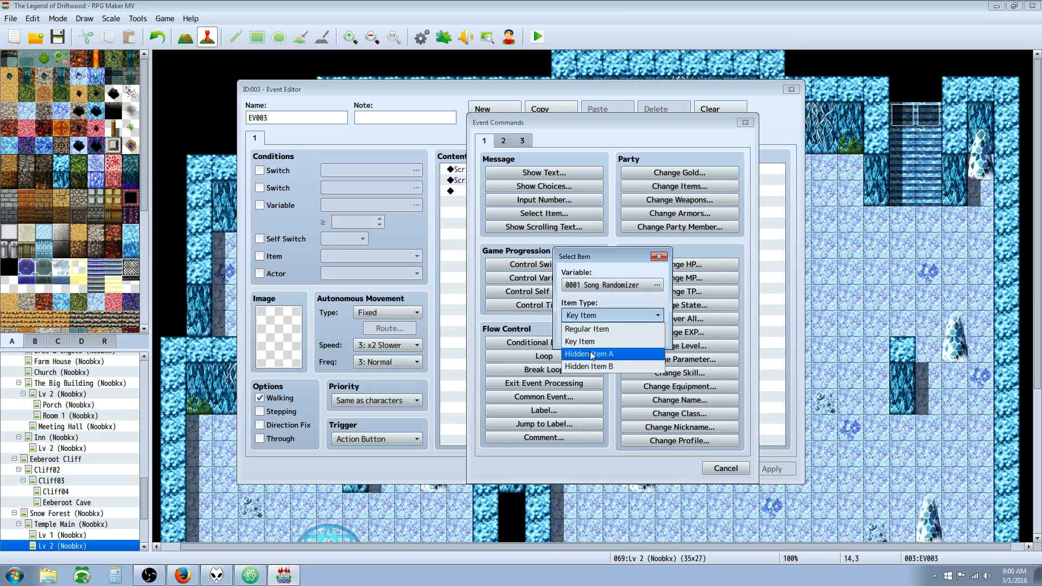
pyautogui.moveTo(614, 380)
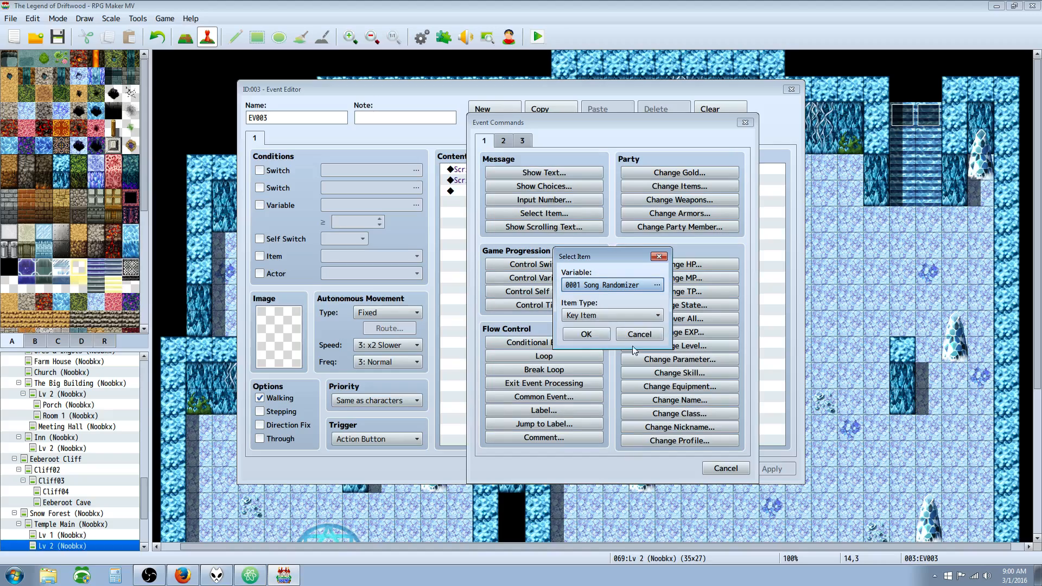
# - Cancel the Select Item command, close EV003's editor and launch a playtest
pyautogui.click(637, 333)
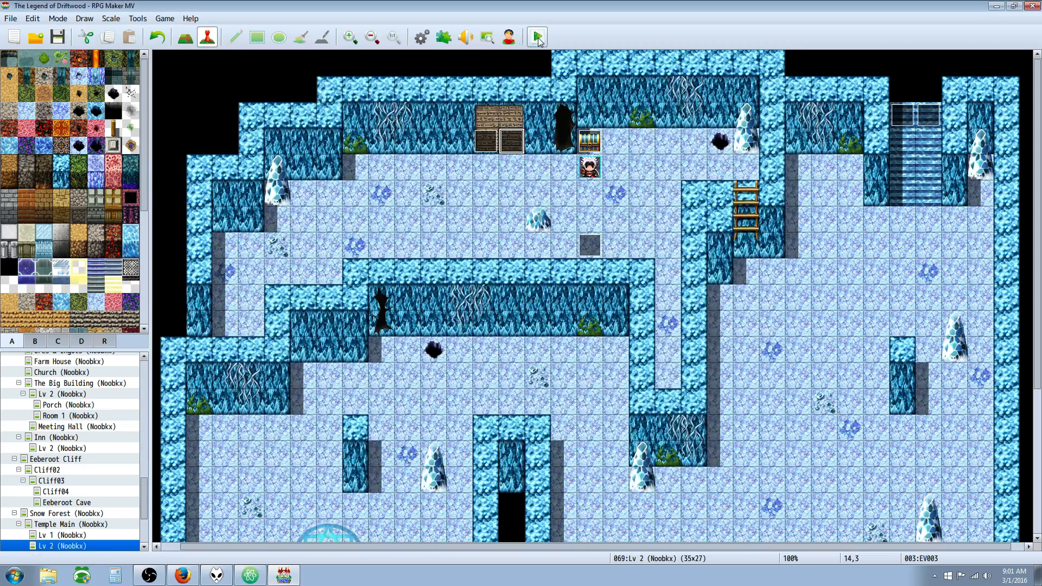
pyautogui.click(535, 36)
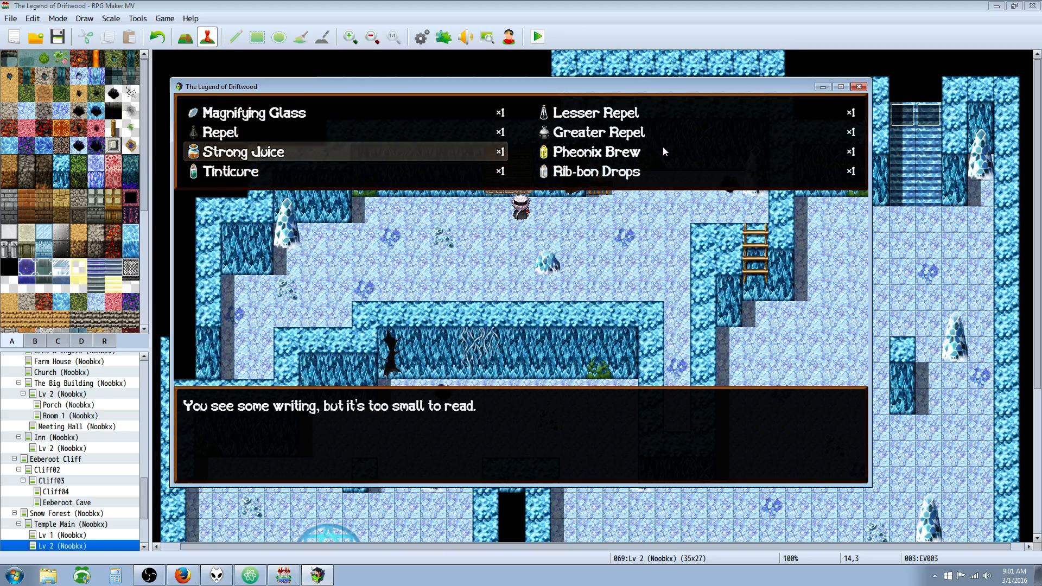
# - In the playtest, move the item choice between Pheonix Brew and Repel, then bring up the debug screen
pyautogui.press('up')
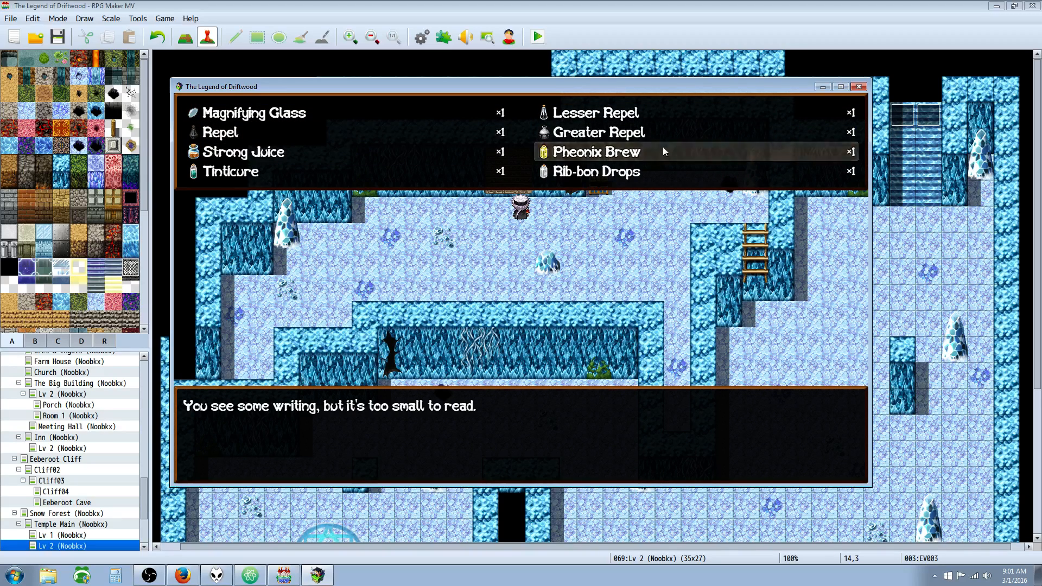
pyautogui.press('Down')
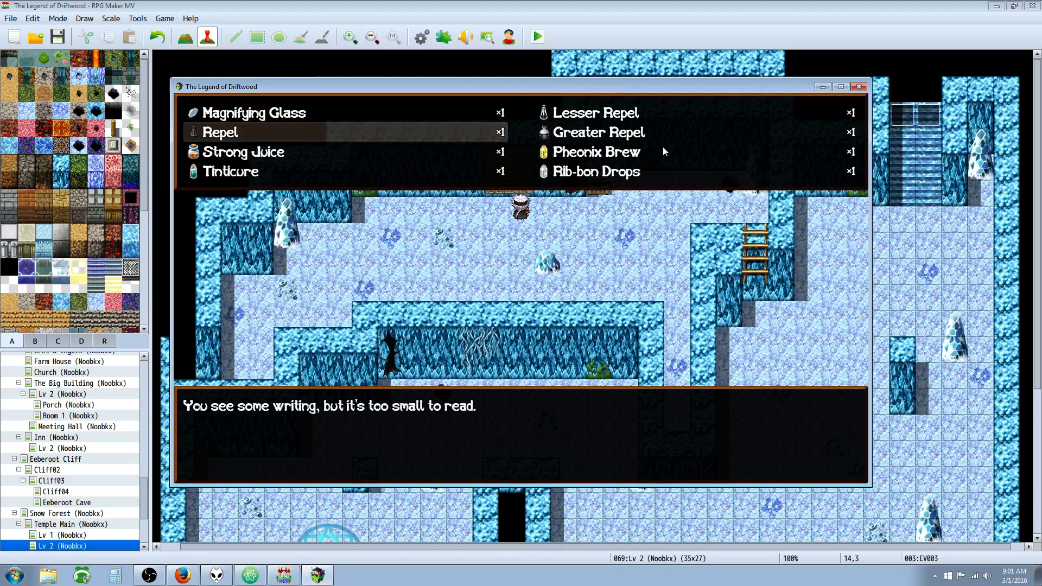
pyautogui.press('up')
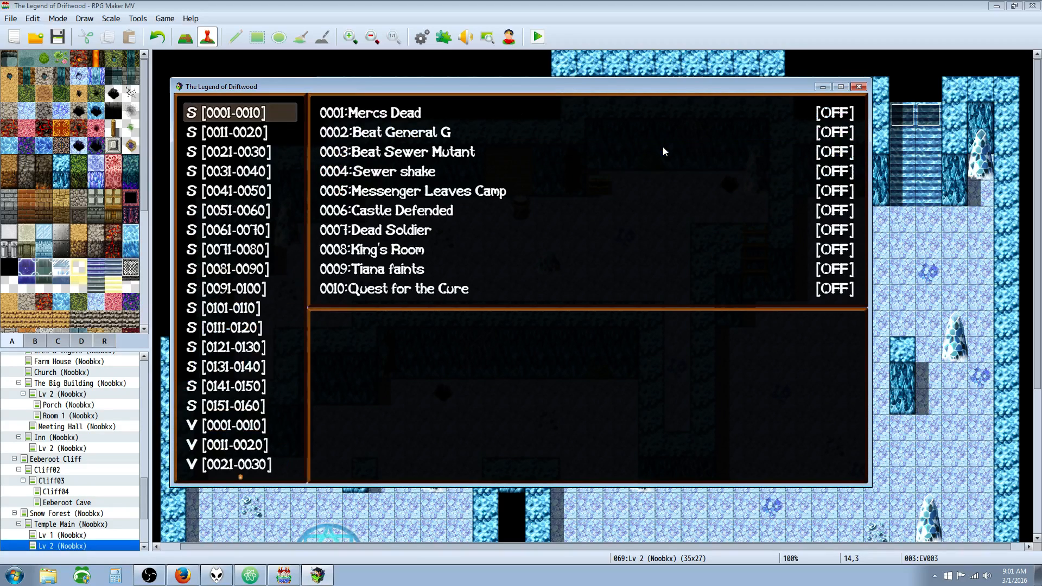
# - Browse debug switches 0131-0160 and variables 0001-0010, then view the Database Items tab
pyautogui.click(228, 229)
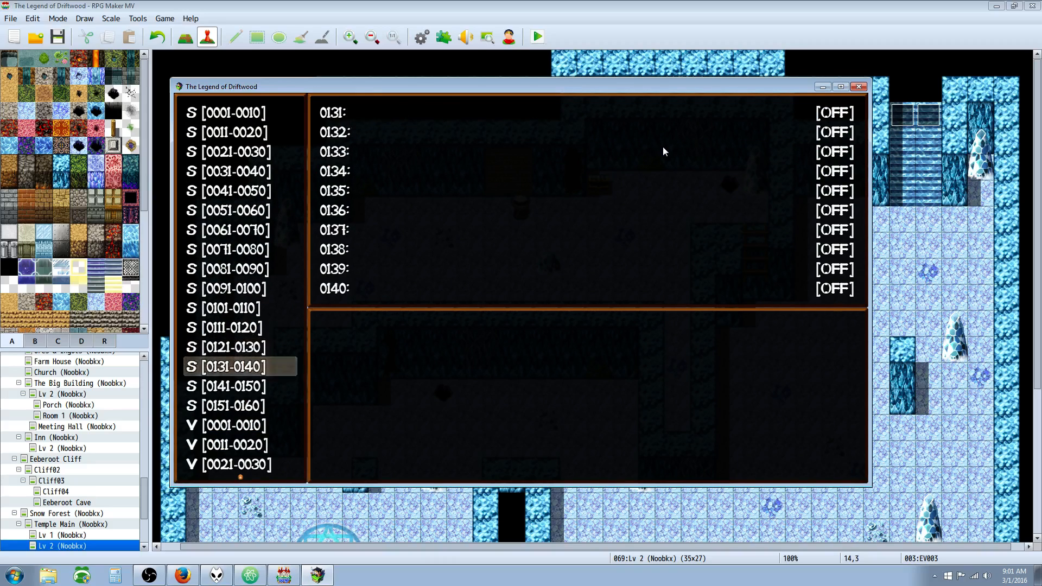
pyautogui.click(225, 405)
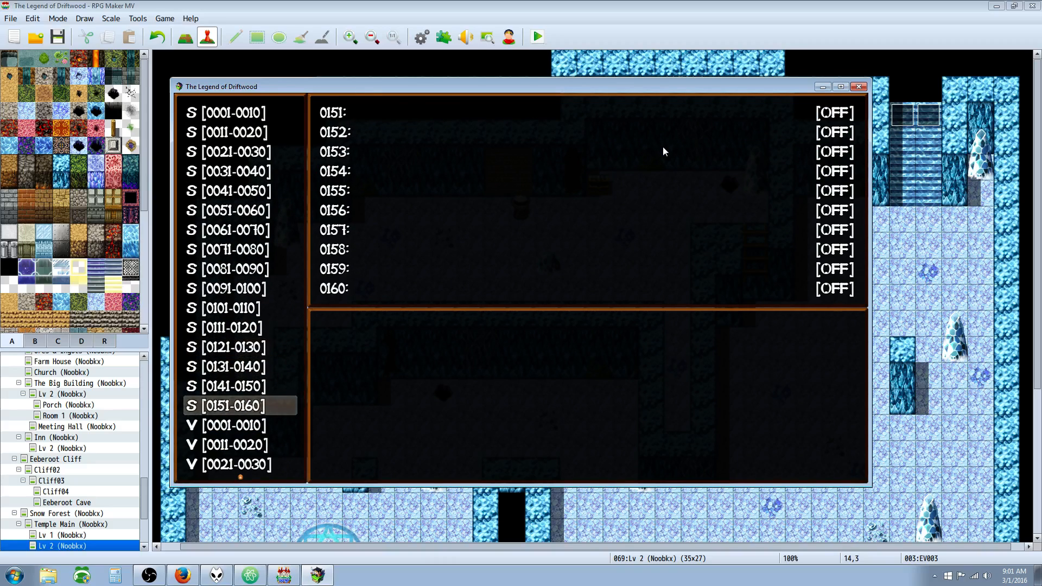
pyautogui.click(226, 425)
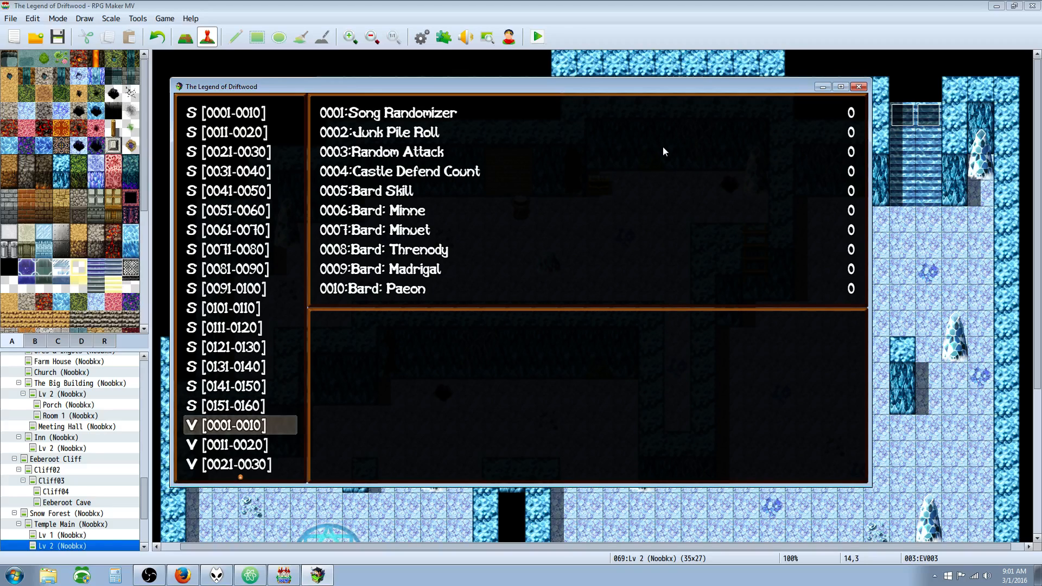
pyautogui.click(239, 444)
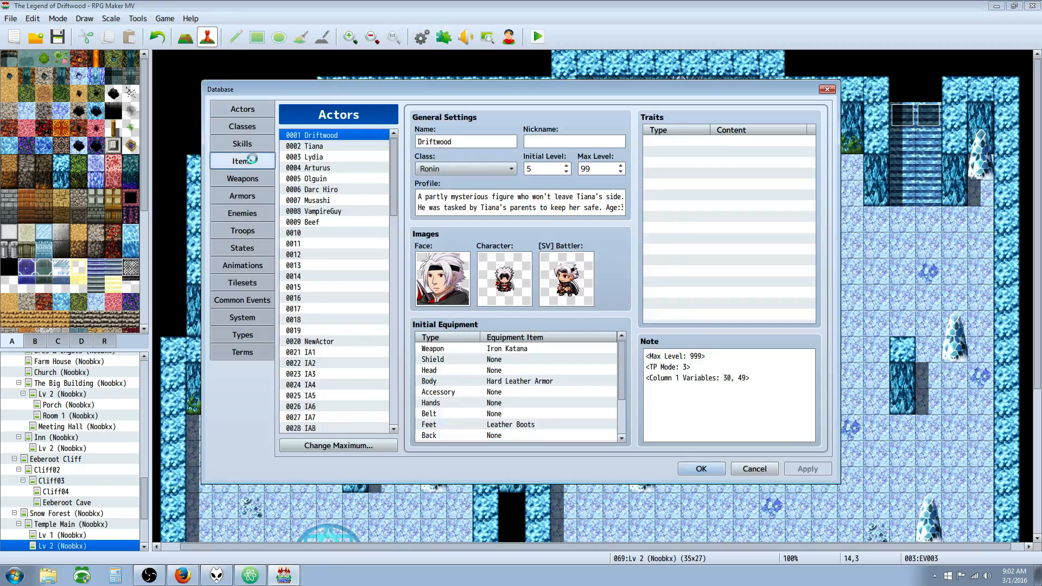
pyautogui.click(242, 160)
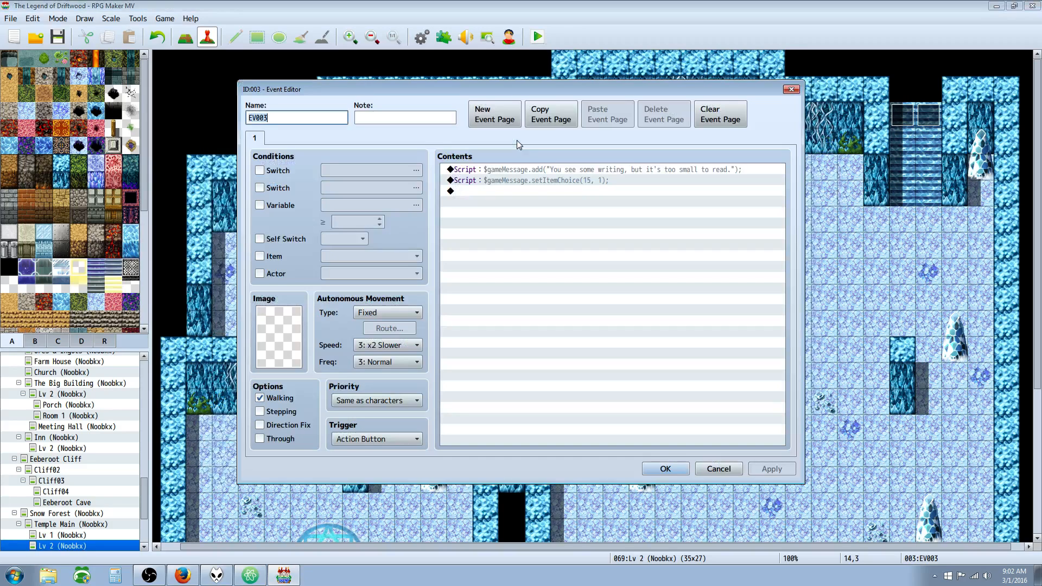
pyautogui.click(528, 180)
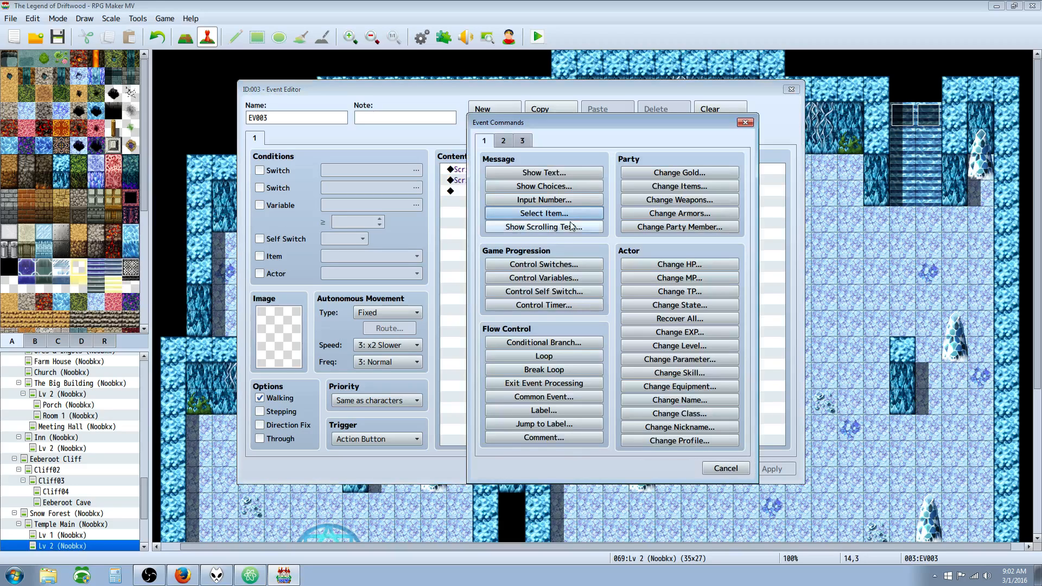
pyautogui.moveTo(573, 315)
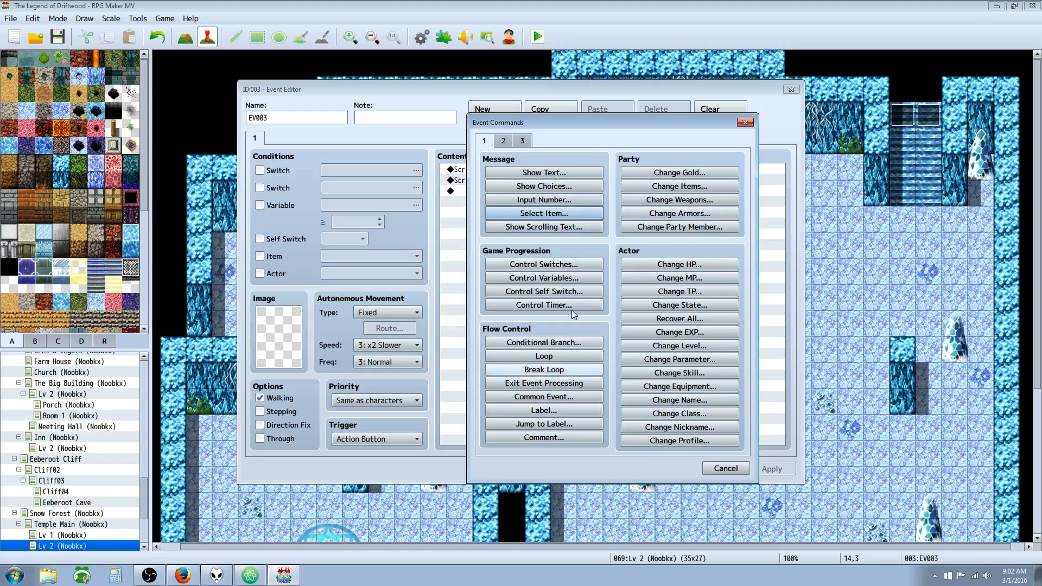
pyautogui.click(502, 140)
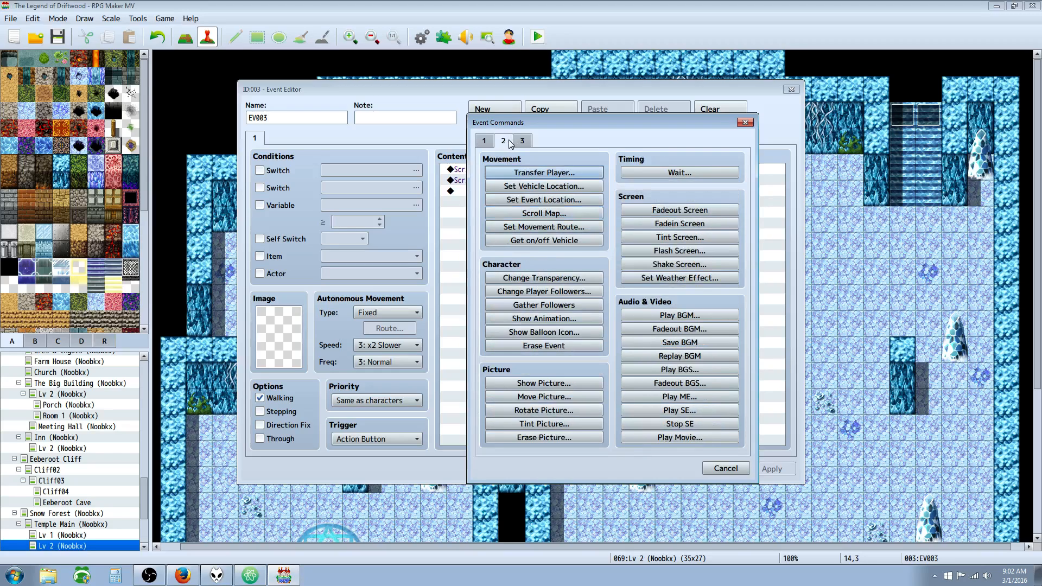
pyautogui.click(483, 141)
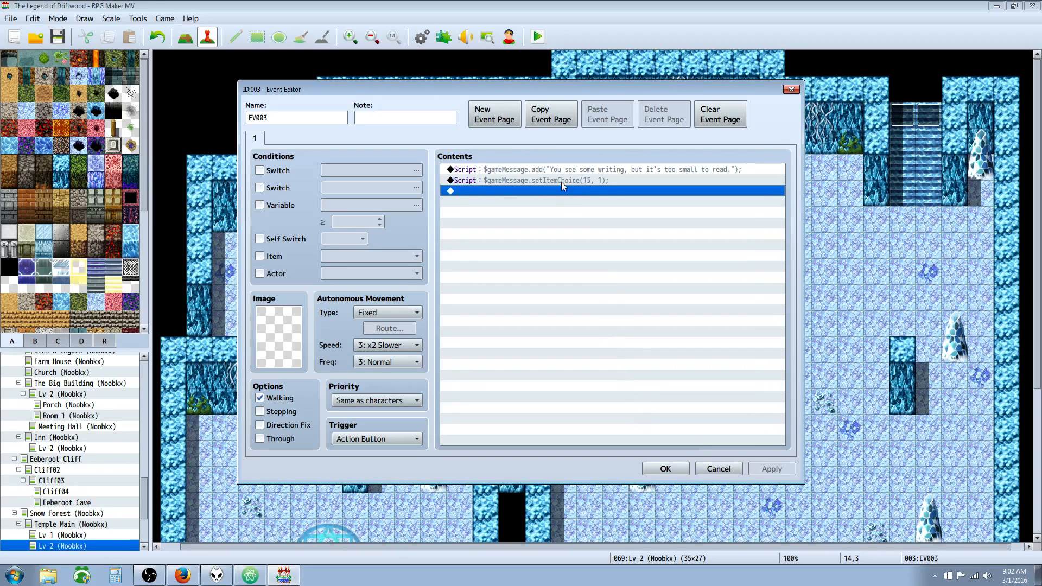
pyautogui.click(532, 180)
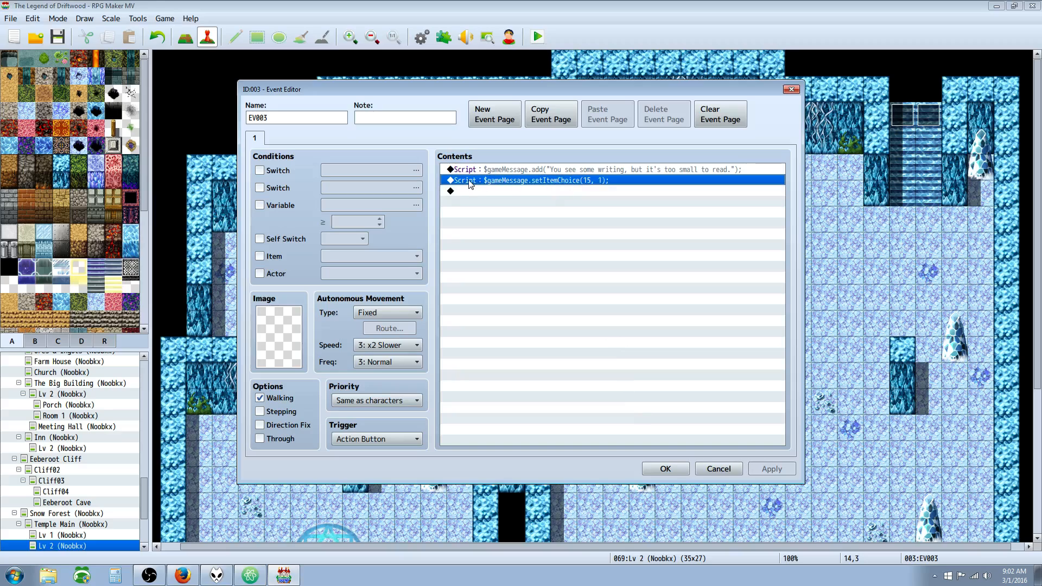
pyautogui.click(519, 191)
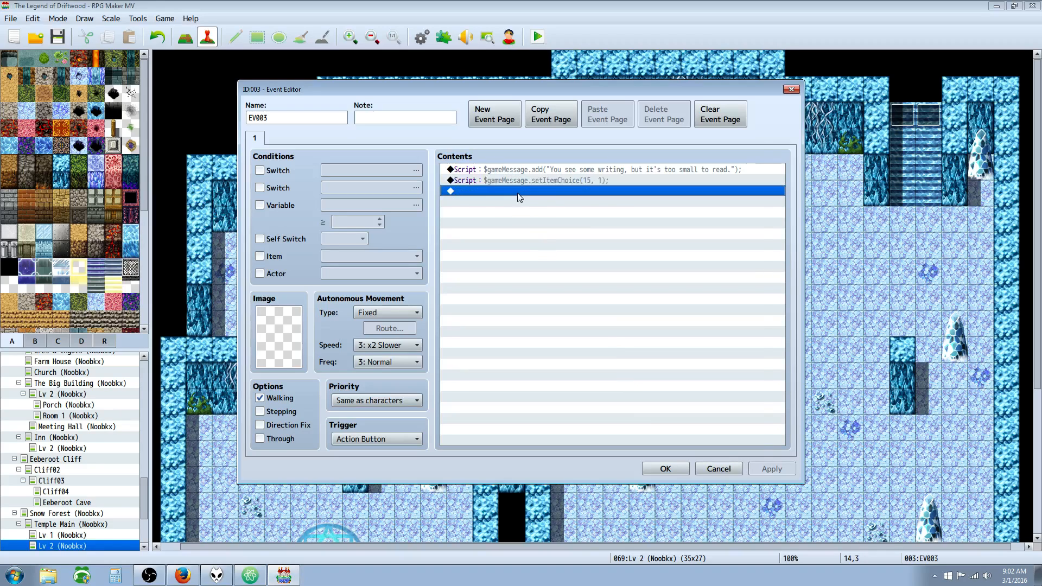
pyautogui.doubleClick(519, 191)
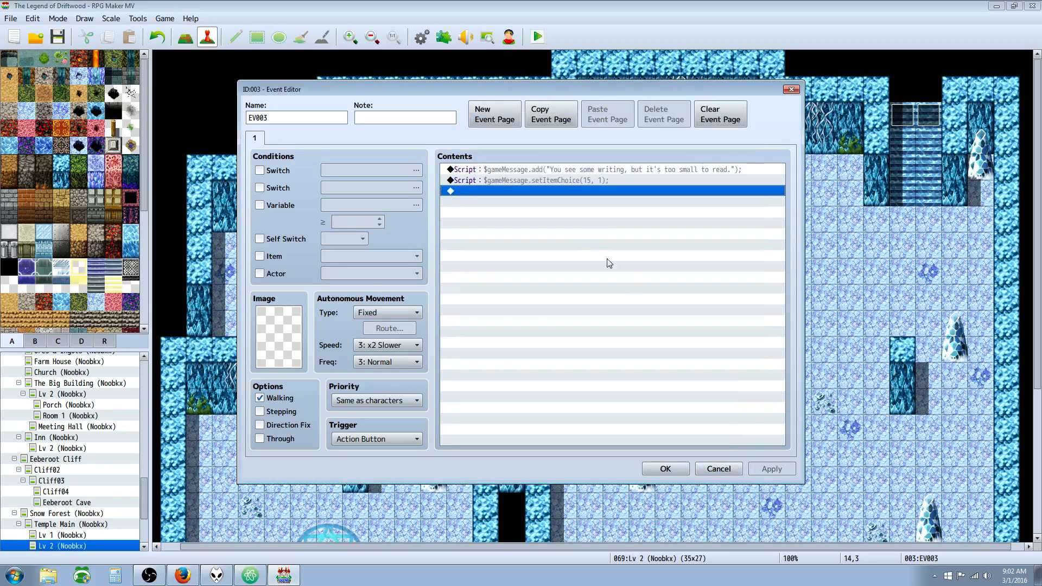
pyautogui.click(529, 181)
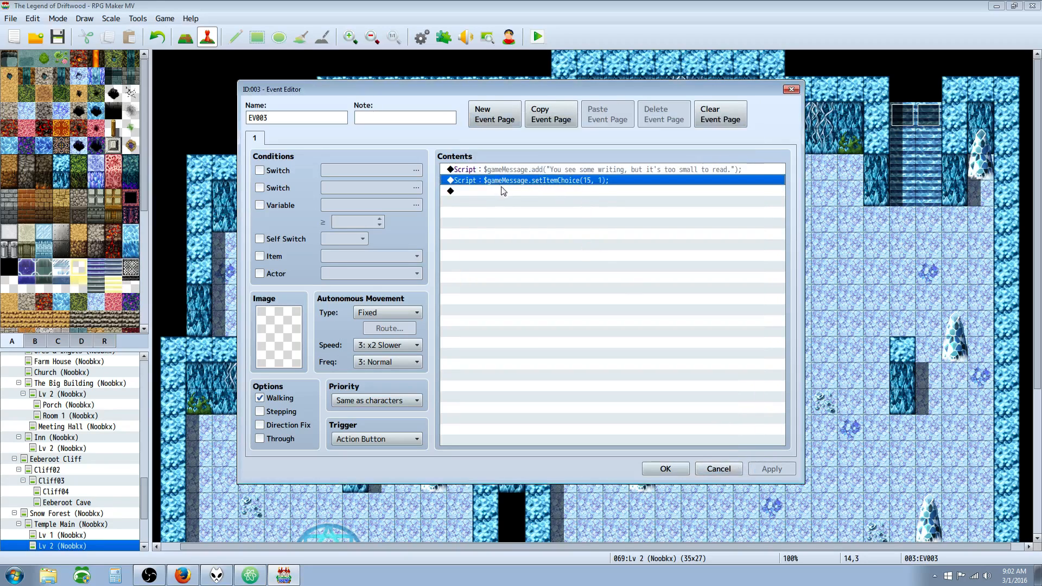